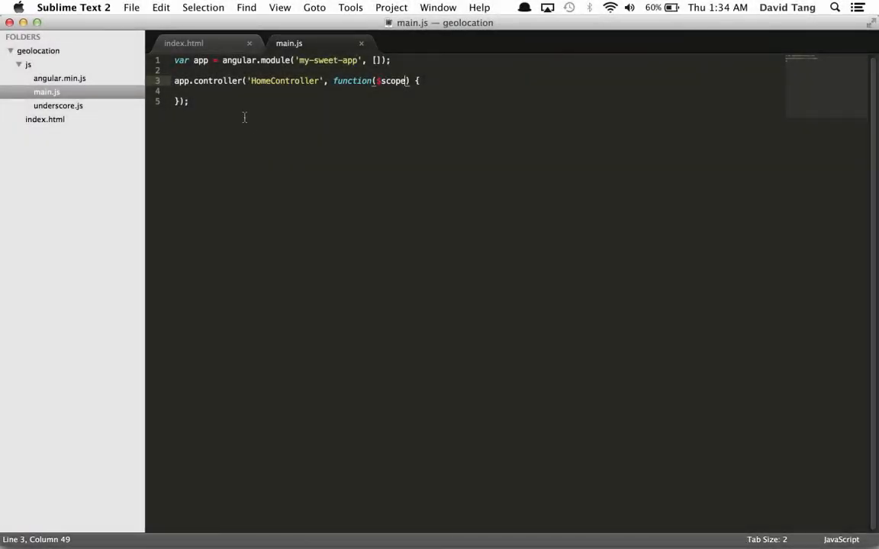
Type the navigator.geolocation.getCurrentPosition call with a function callback body.
{"action": "type", "text": "nav"}
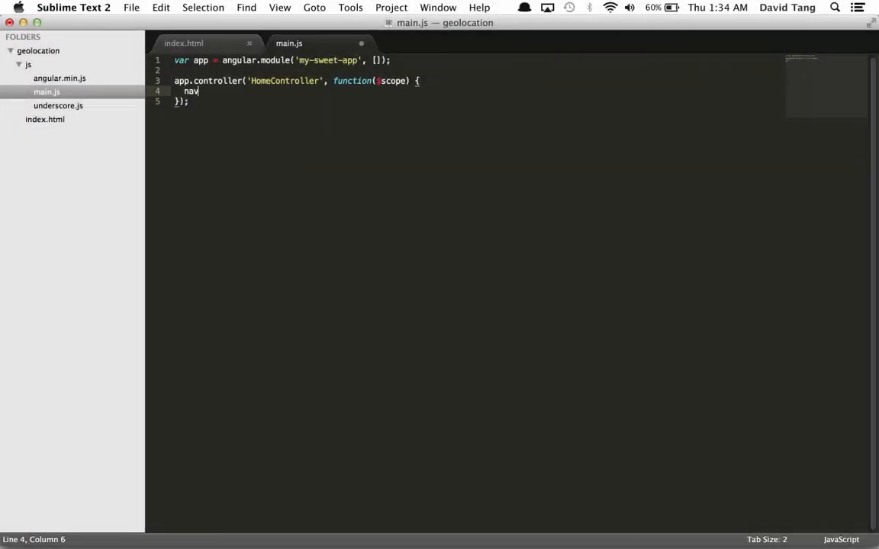
{"action": "type", "text": "igator.geo"}
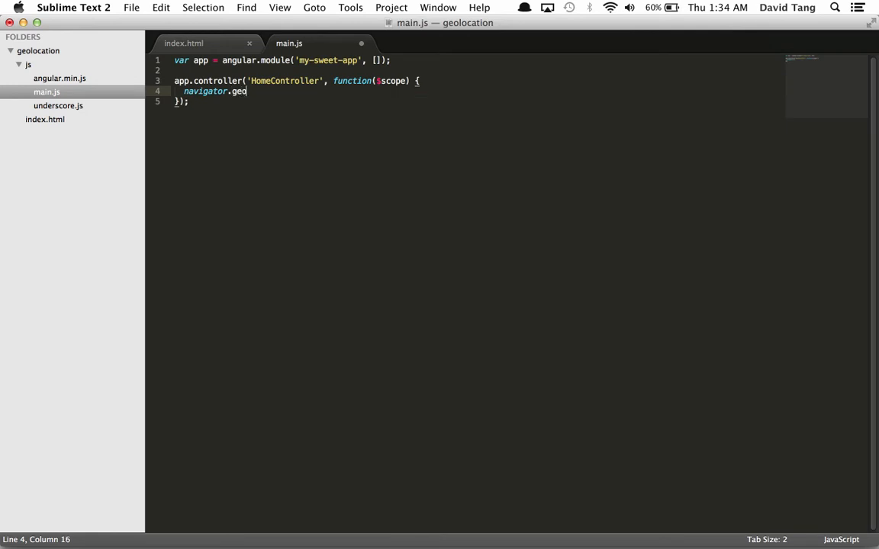
{"action": "type", "text": "location.get"}
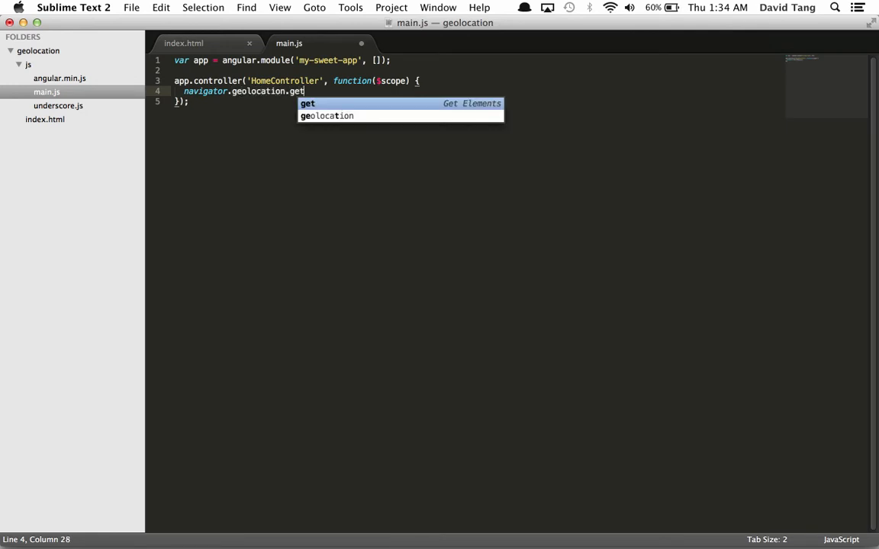
{"action": "type", "text": "Curren"}
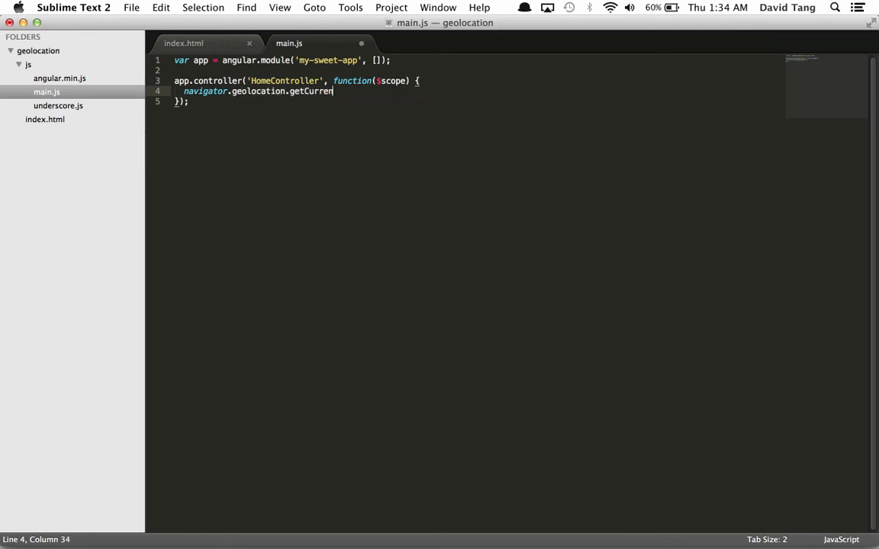
{"action": "type", "text": "tPosition"}
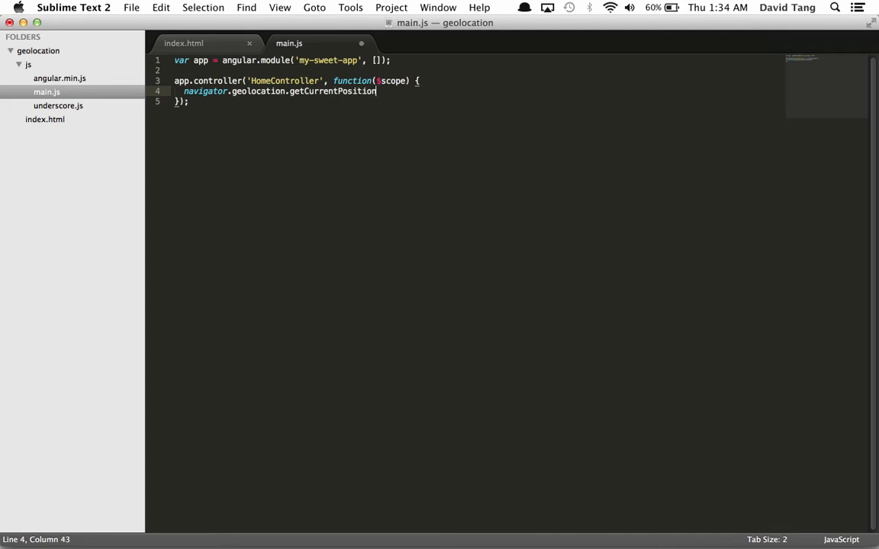
{"action": "type", "text": "(function(position"}
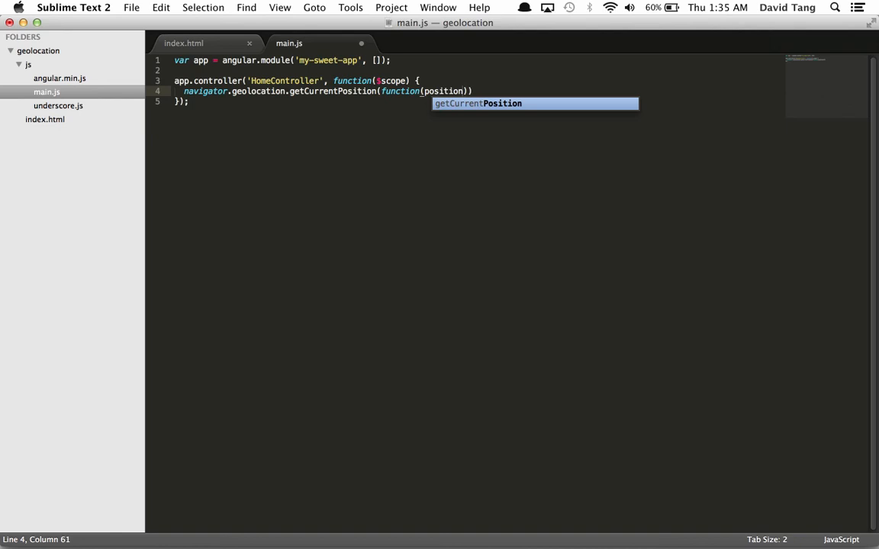
{"action": "type", "text": " {"}
{"action": "key", "text": "Return"}
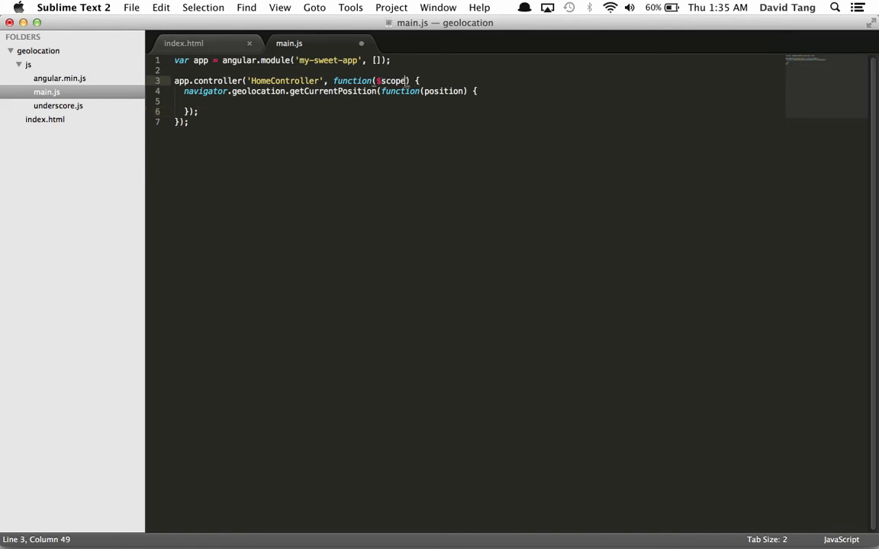
Inject $window into HomeController, prefix the call with $window., and log position.
{"action": "type", "text": ", $window"}
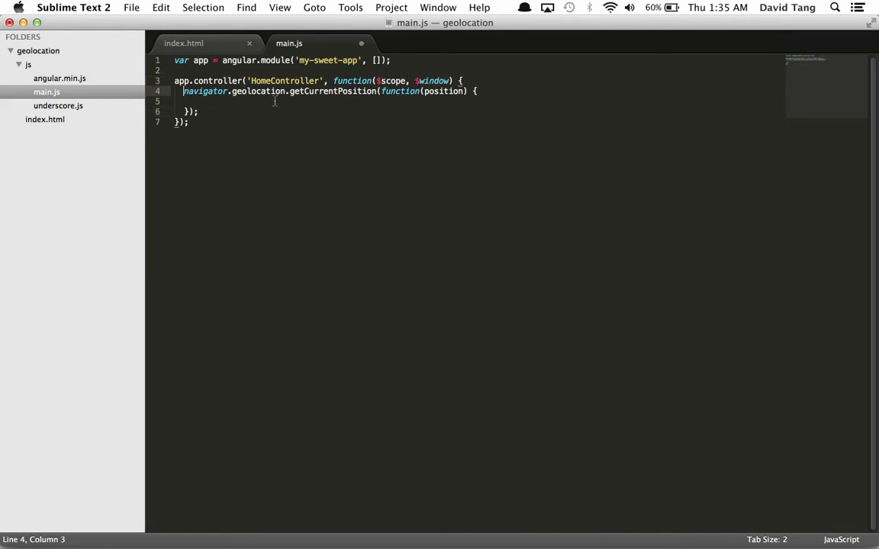
{"action": "type", "text": "$window."}
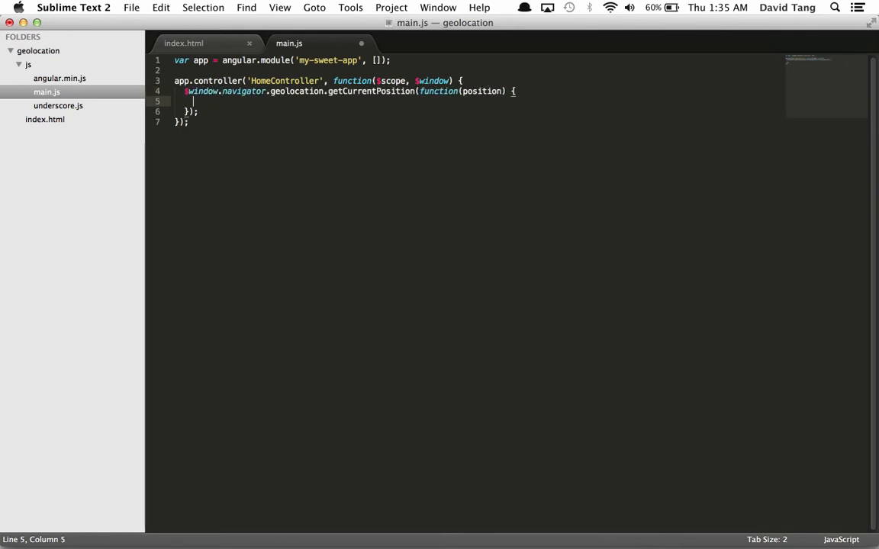
{"action": "type", "text": "console.log"}
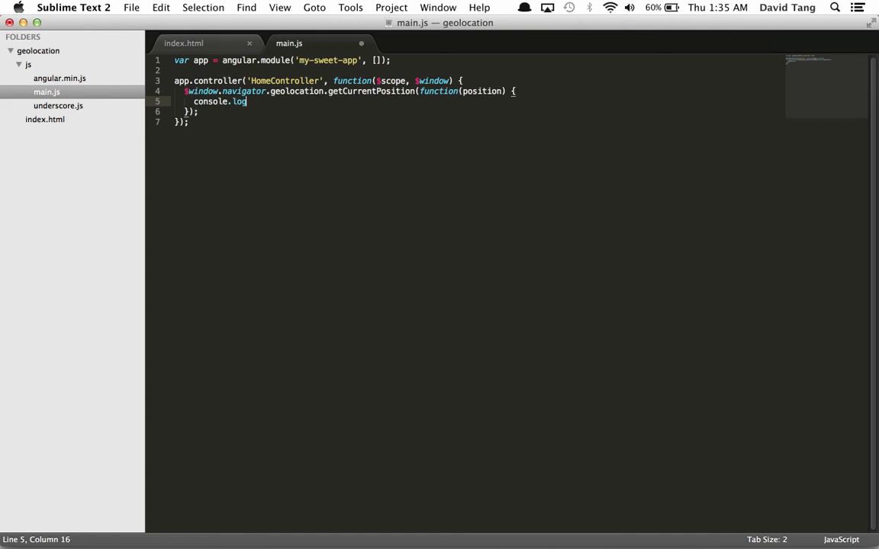
{"action": "type", "text": "(position);"}
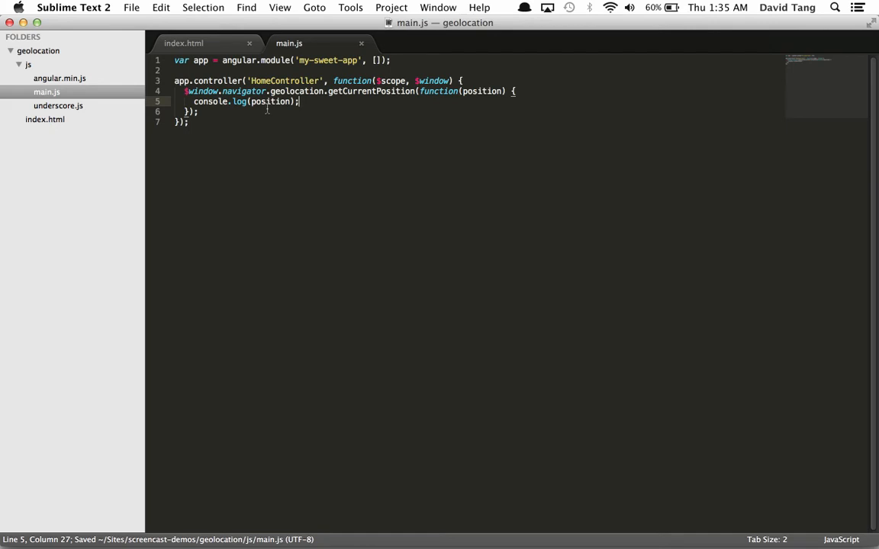
Switch to index.html, then to the running app in the browser.
{"action": "left_click", "coordinate": [183, 42]}
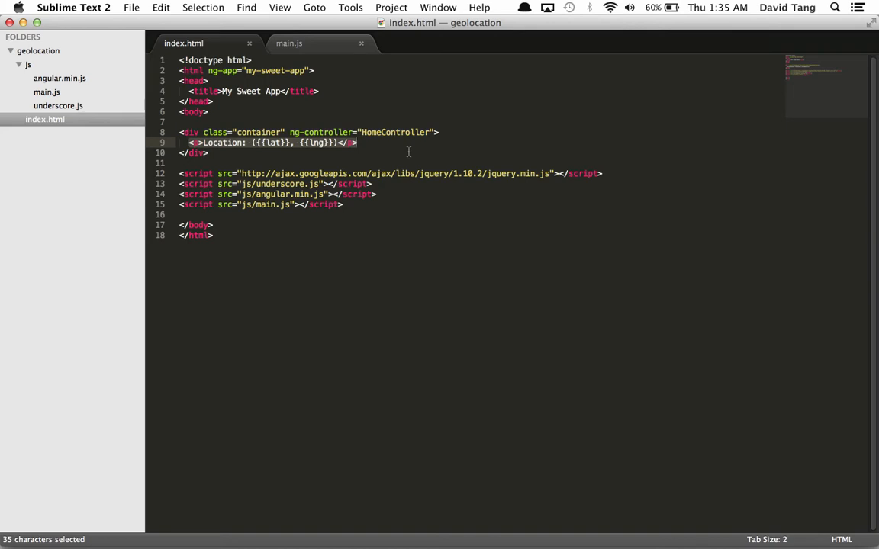
{"action": "left_click", "coordinate": [289, 44]}
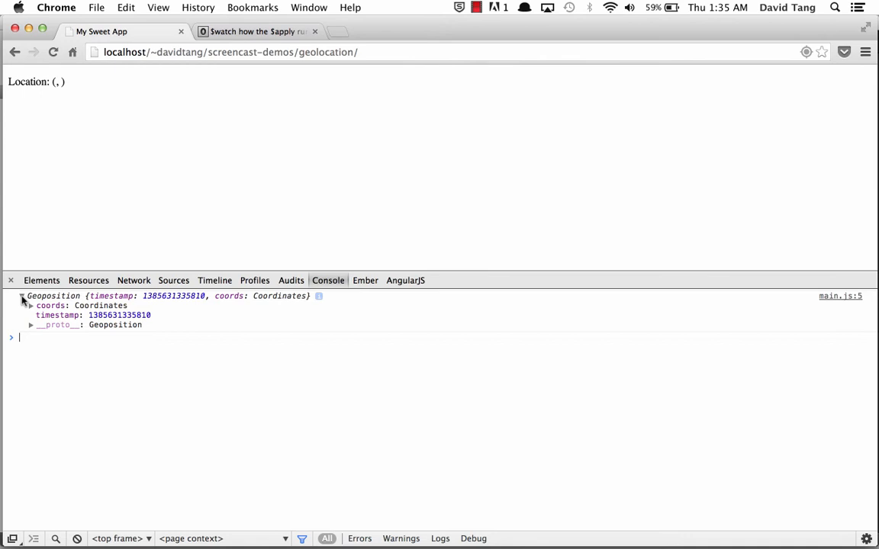
Expand the logged Geoposition object in the Chrome console.
{"action": "left_click", "coordinate": [31, 305]}
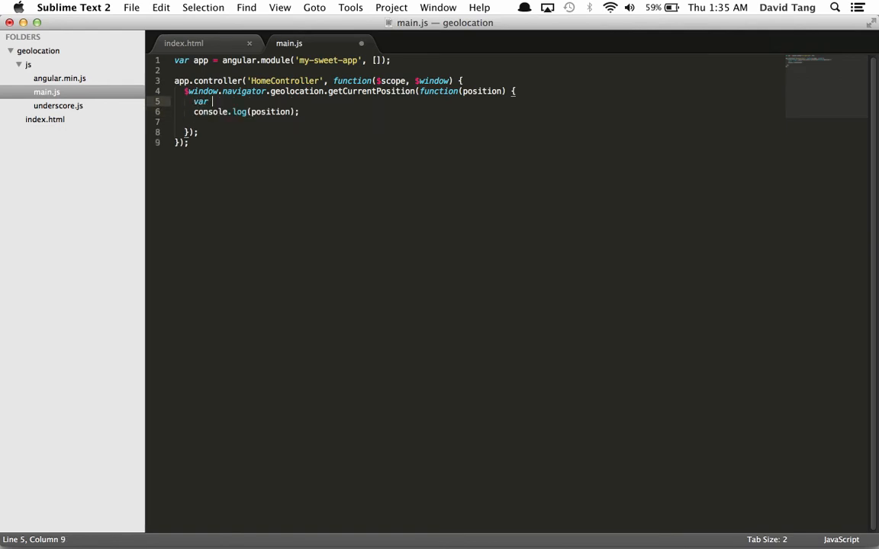
Store position.coords.latitude and position.coords.longitude in variables lat and lng.
{"action": "type", "text": "lat ="}
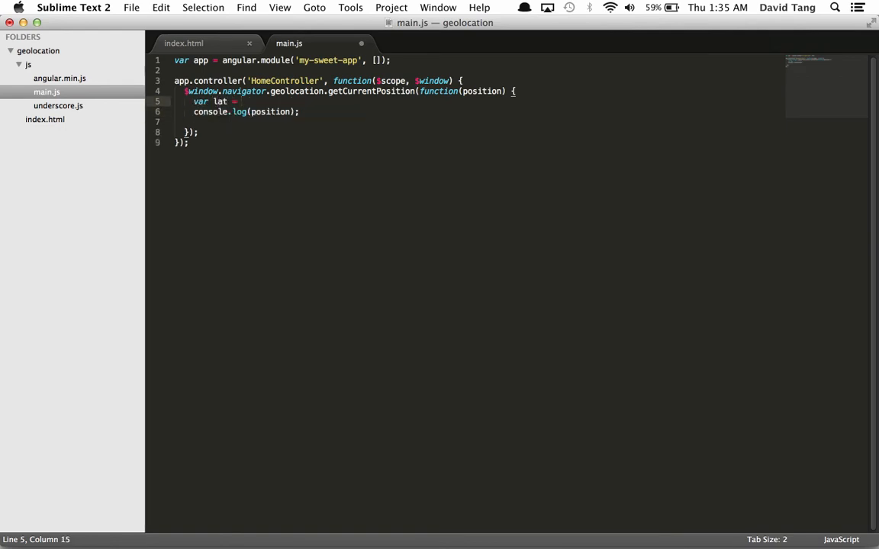
{"action": "type", "text": "position.coor"}
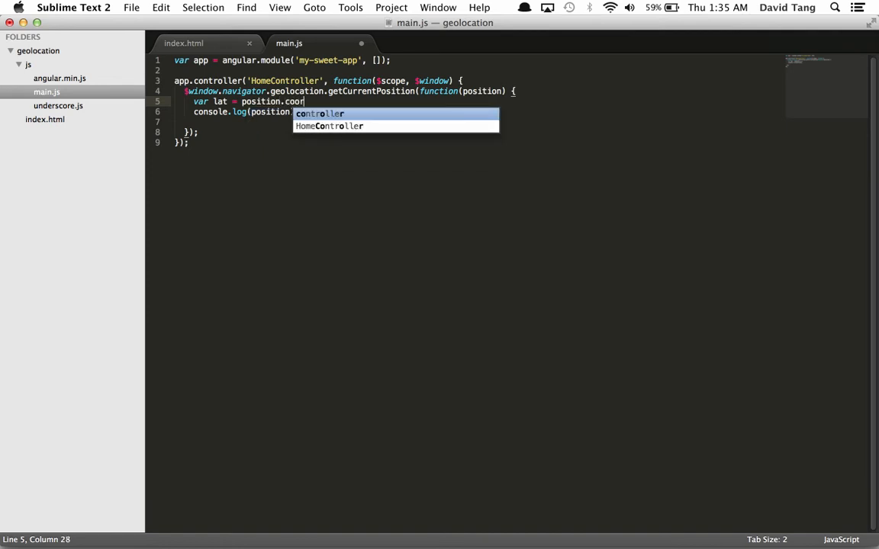
{"action": "type", "text": "ds.lat"}
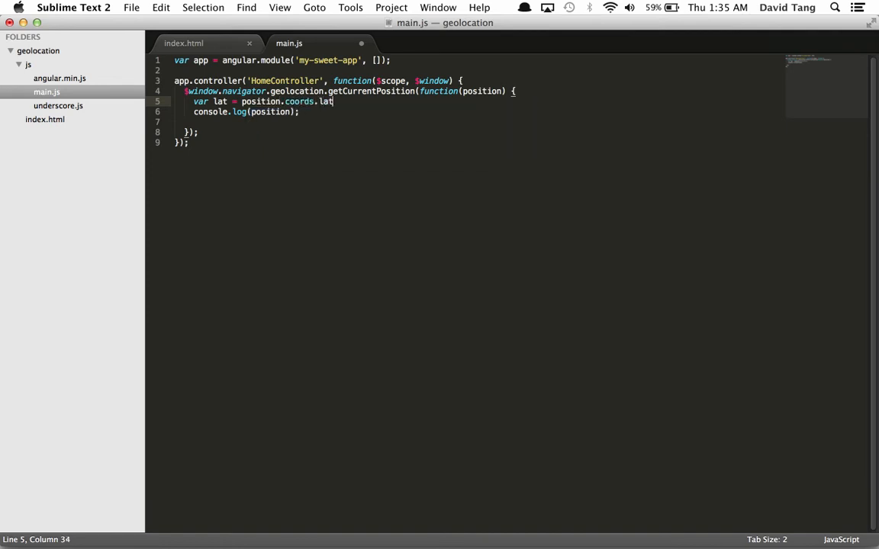
{"action": "type", "text": "itude;"}
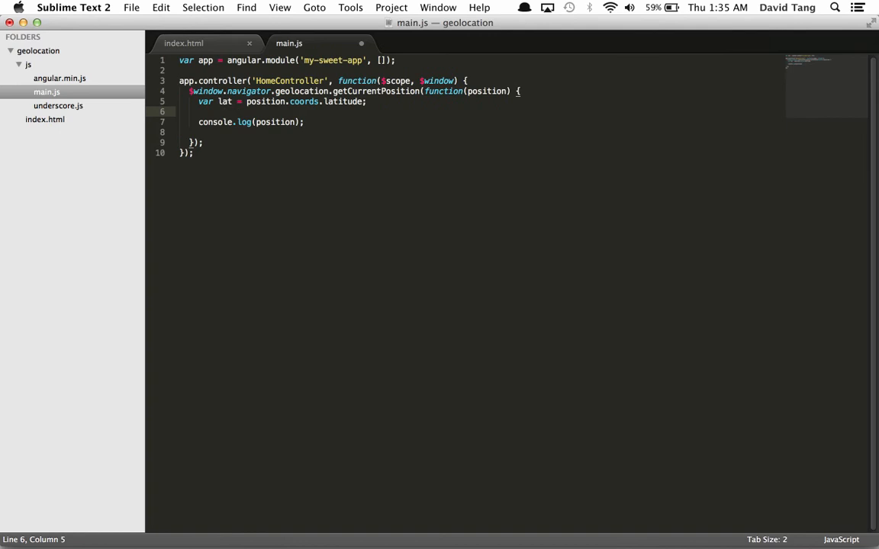
{"action": "type", "text": "var lng ="}
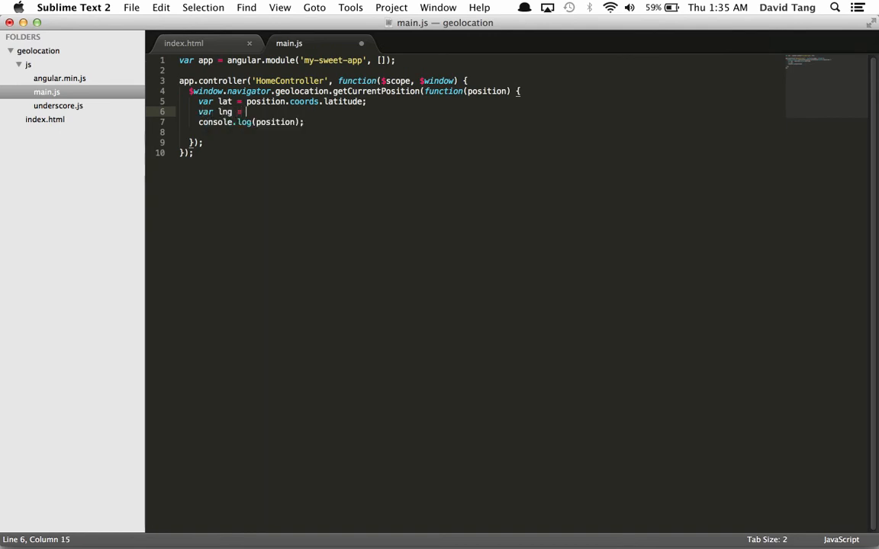
{"action": "type", "text": "position.c"}
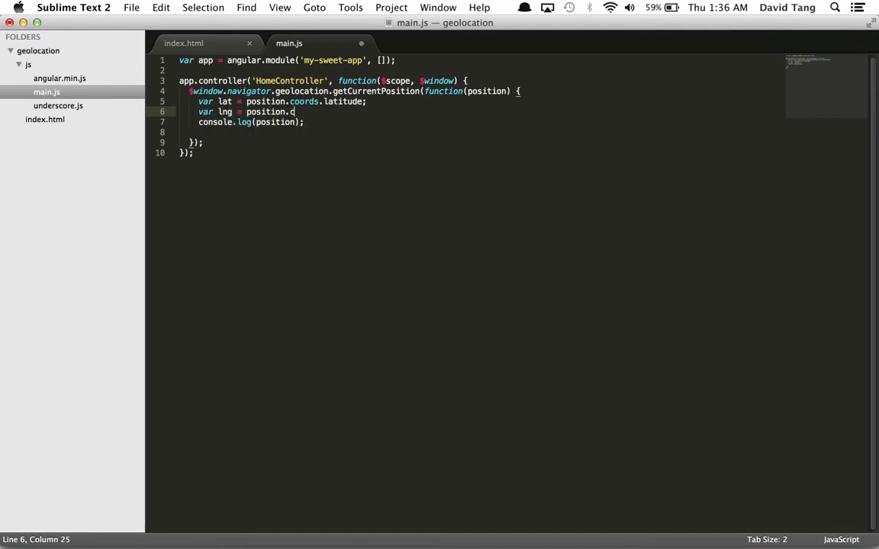
{"action": "type", "text": "oords."}
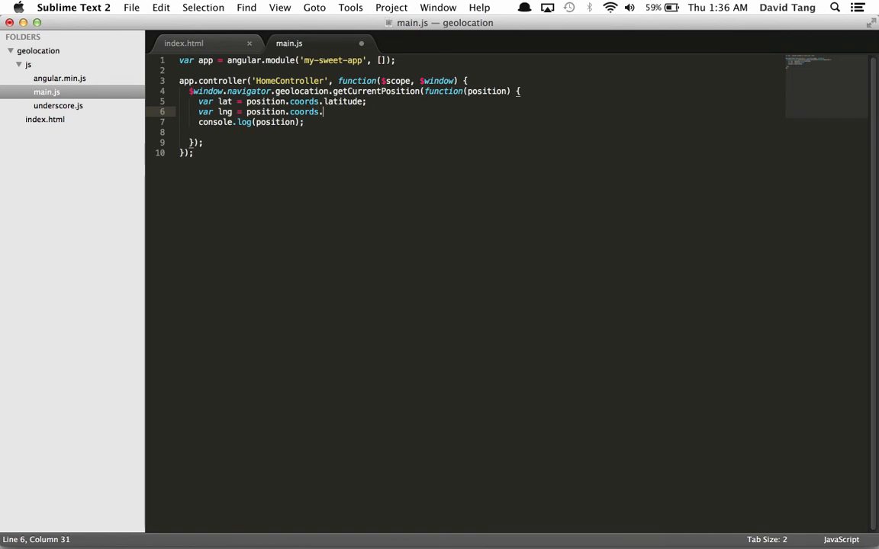
{"action": "type", "text": "longitude;"}
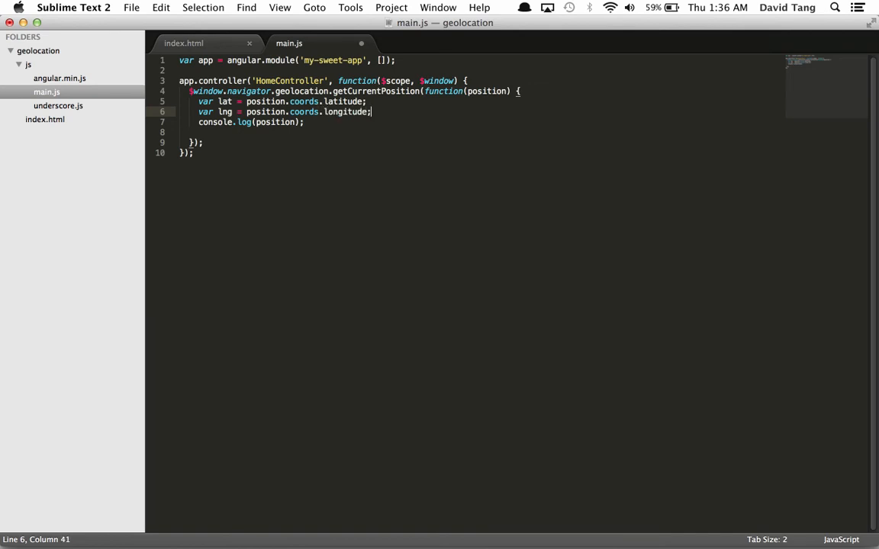
Assign lat and lng to $scope.lat and $scope.lng.
{"action": "type", "text": "$scop"}
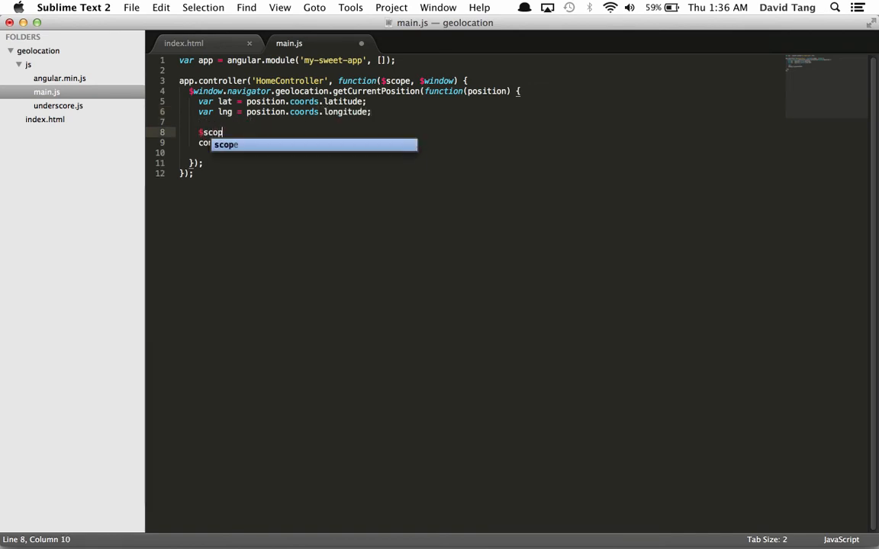
{"action": "type", "text": "e.lat = lat;"}
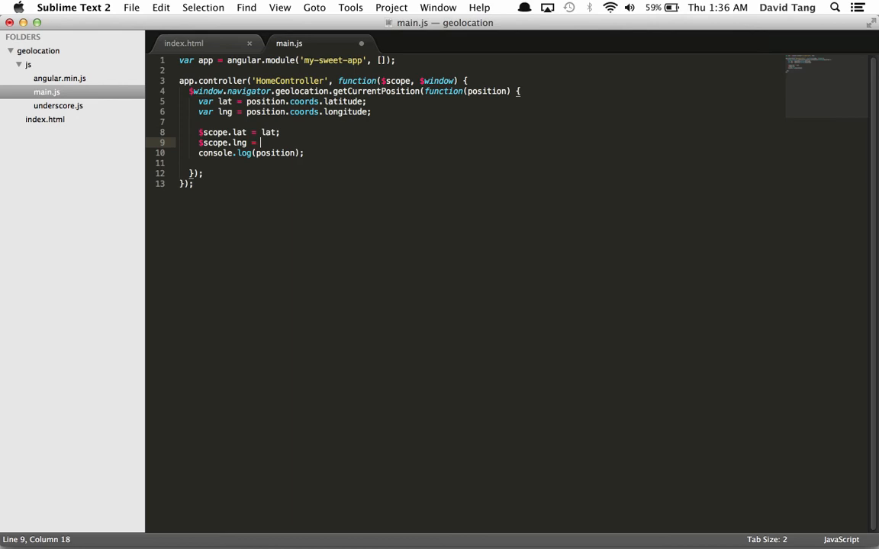
{"action": "type", "text": "lng;"}
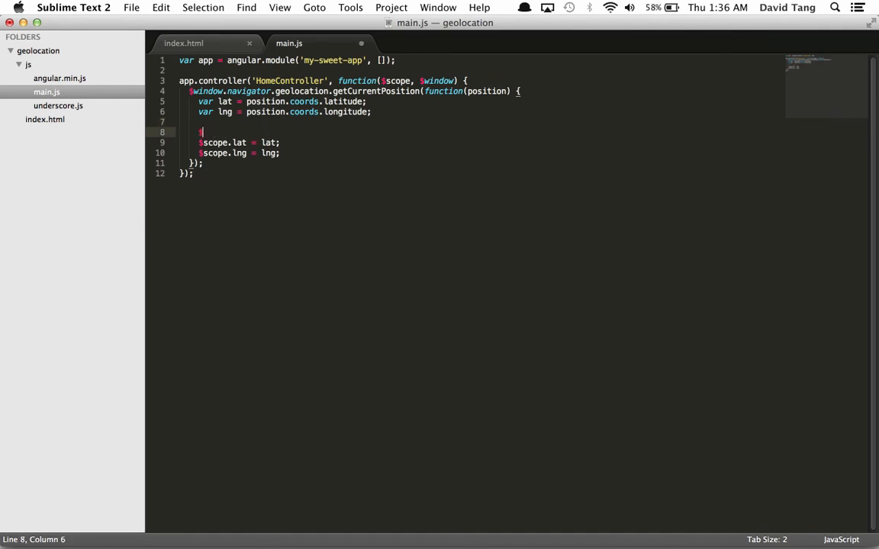
Move the $scope.lat and $scope.lng assignments into a $scope.$apply callback and save main.js.
{"action": "type", "text": "$scope."}
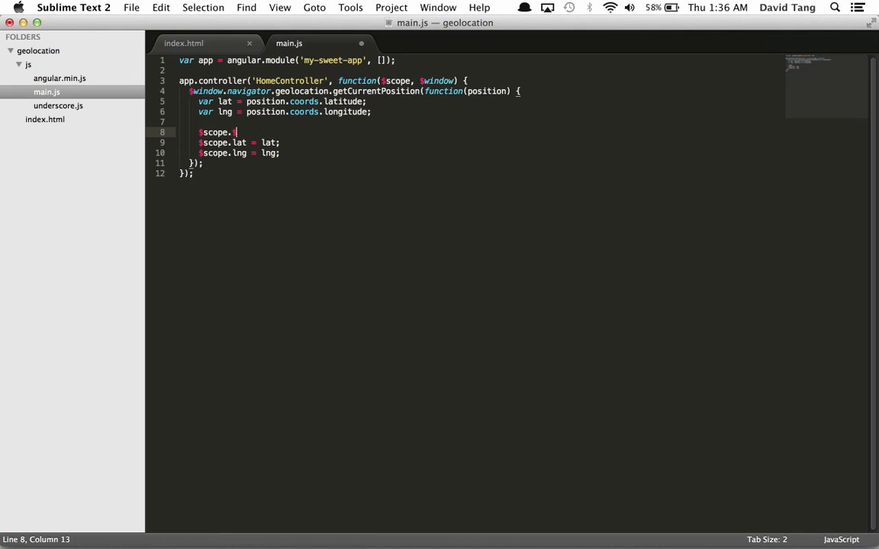
{"action": "type", "text": "$apply(functio"}
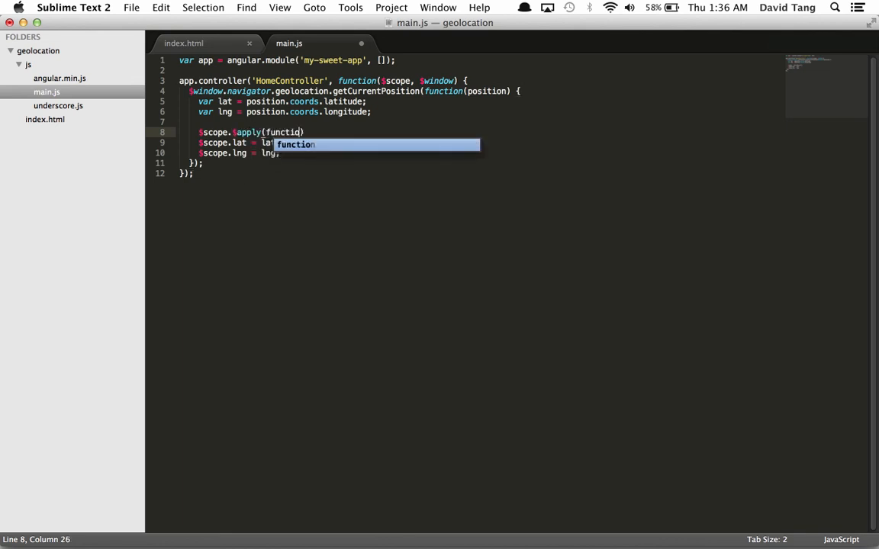
{"action": "key", "text": "Tab"}
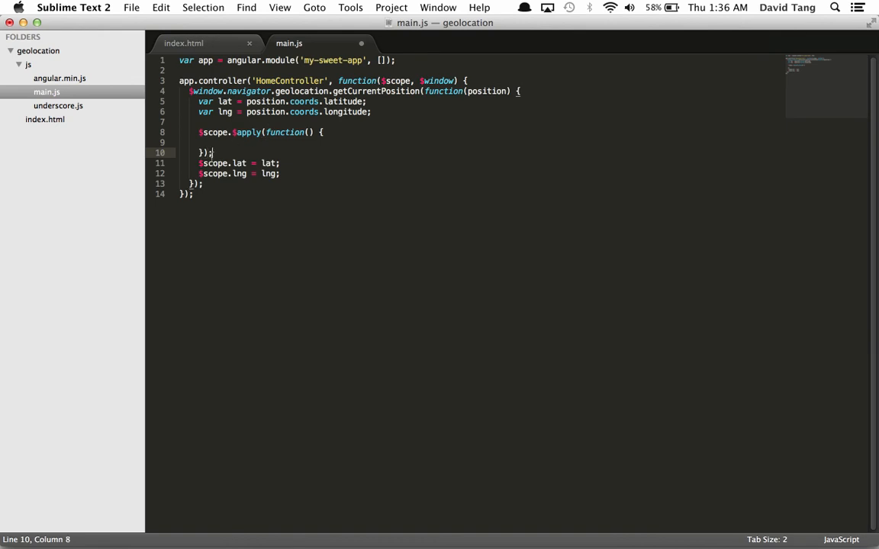
{"action": "left_click_drag", "start_coordinate": [200, 158], "coordinate": [280, 173]}
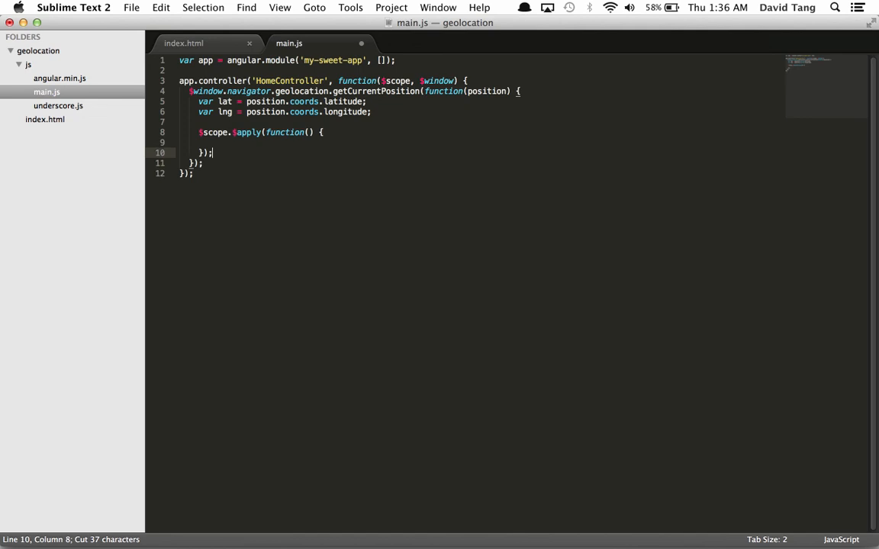
{"action": "type", "text": "$scope.lat = lat;"}
{"action": "type", "text": "$scope.lng = lng;"}
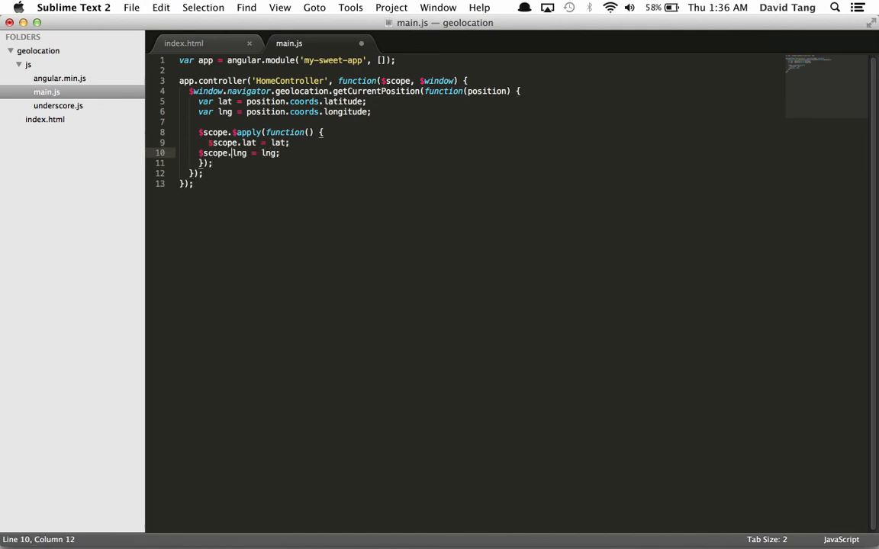
{"action": "key", "text": "cmd+s"}
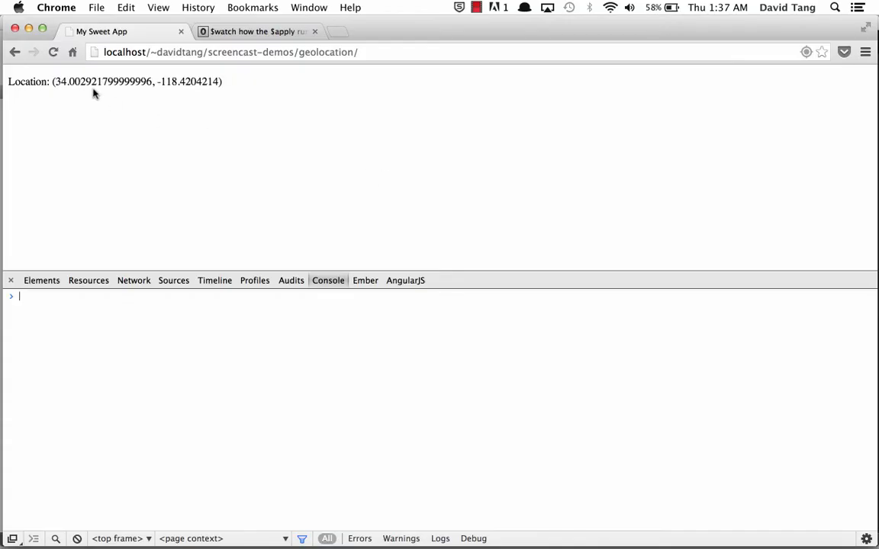
{"action": "mouse_move", "coordinate": [171, 115]}
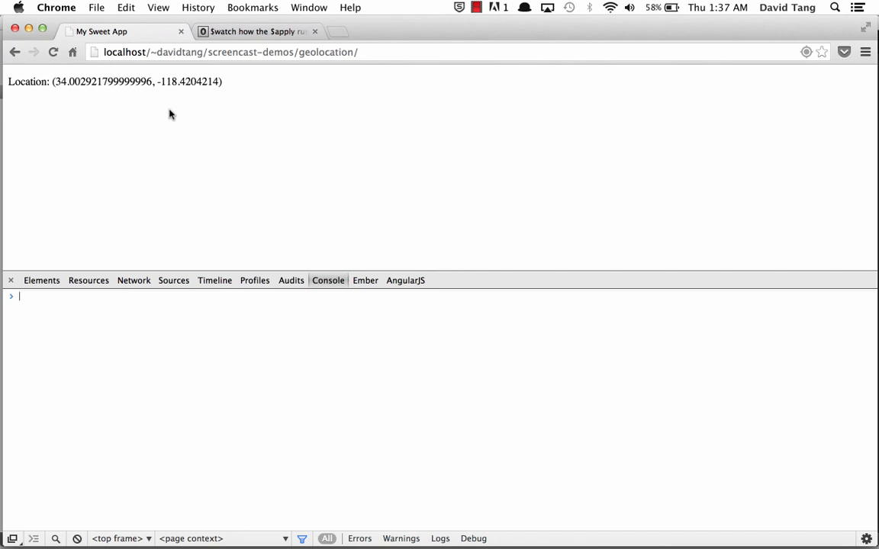